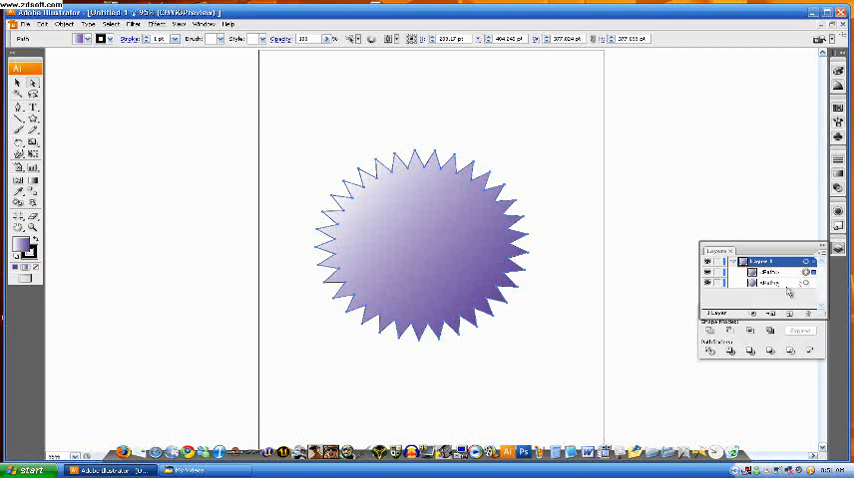
# Select a starburst layer to start dividing it along the wavy curve.
pyautogui.click(775, 272)
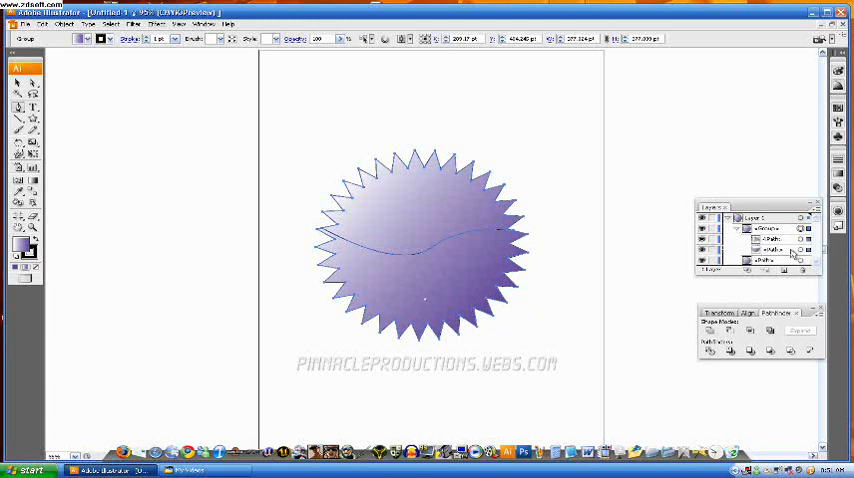
# Select the upper piece of the divided starburst in the Layers panel.
pyautogui.click(775, 249)
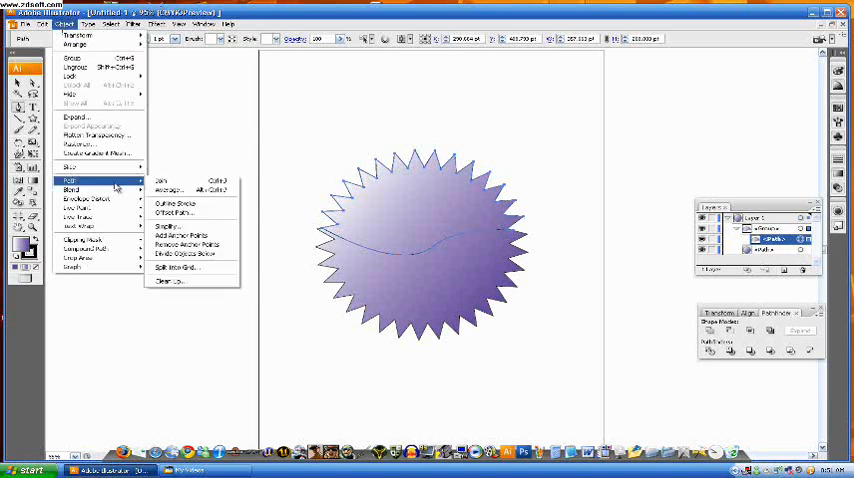
# Offset the upper piece's path inward by -2mm.
pyautogui.click(195, 217)
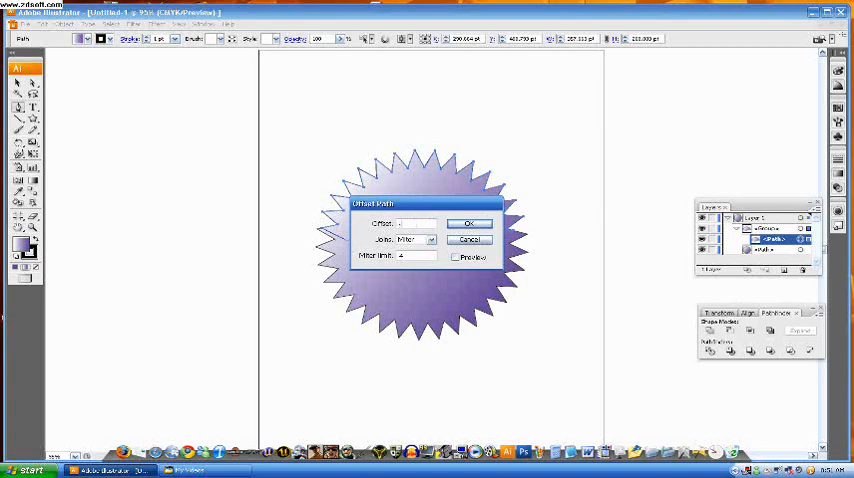
pyautogui.write('2mm')
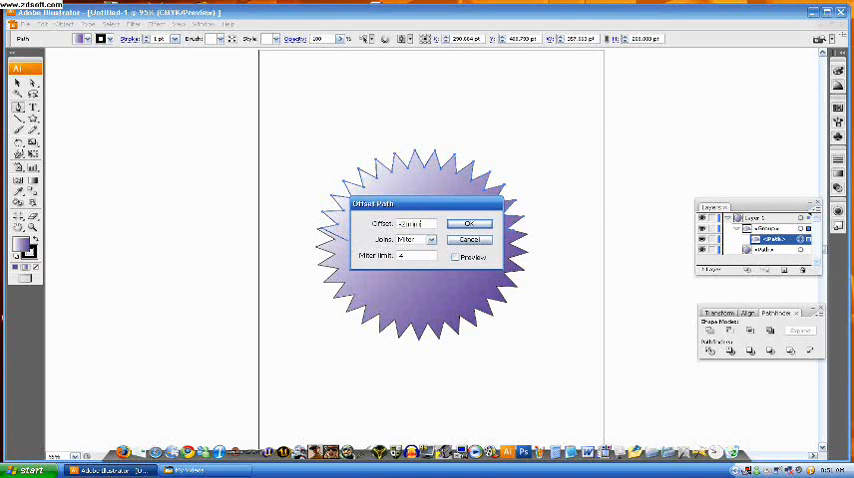
pyautogui.click(468, 223)
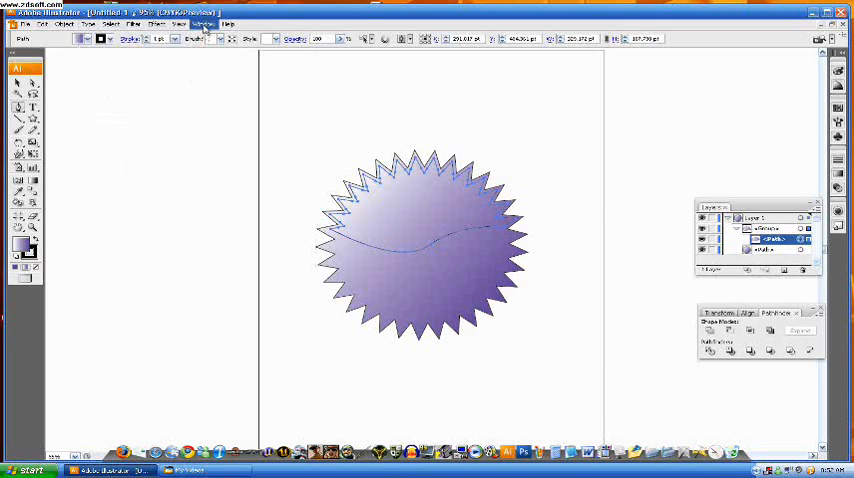
# Open the Window menu and select the inset highlight piece.
pyautogui.click(203, 24)
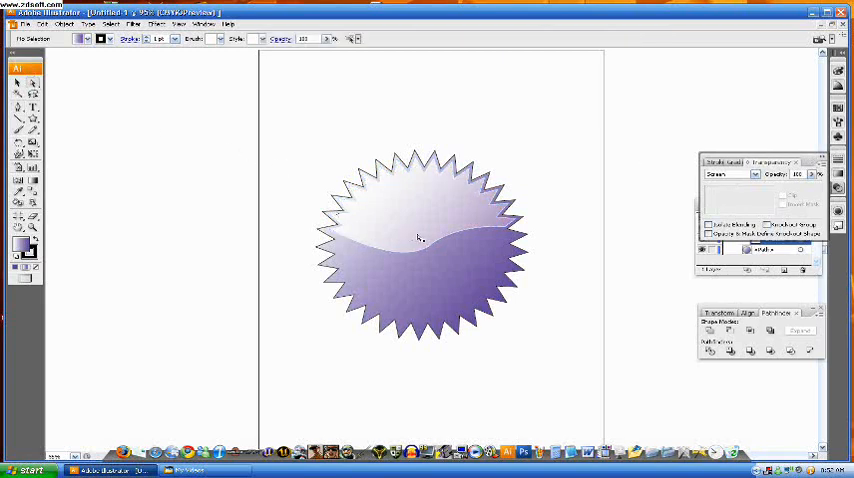
pyautogui.click(420, 240)
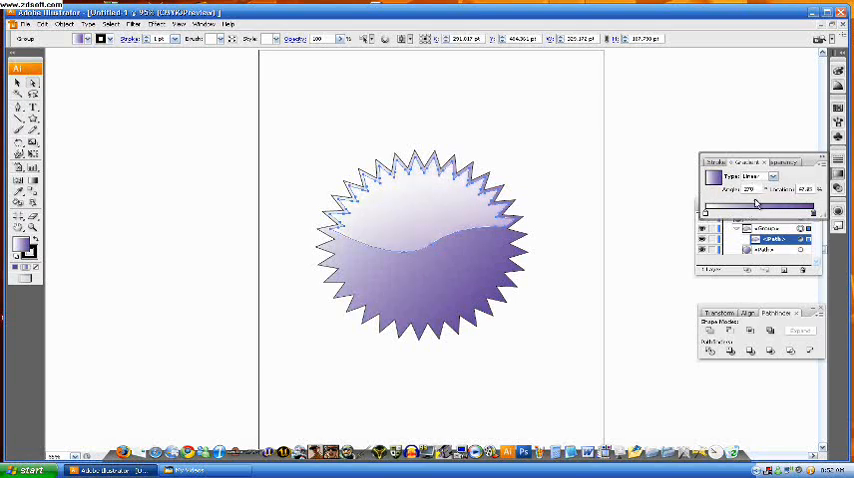
# Drag the gradient midpoint slider left to soften the highlight's fade.
pyautogui.moveTo(756, 205); pyautogui.dragTo(738, 205)
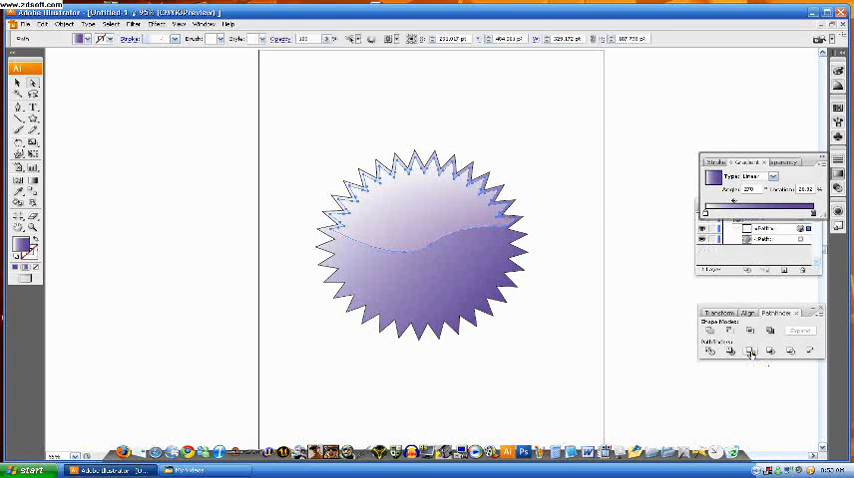
pyautogui.click(562, 190)
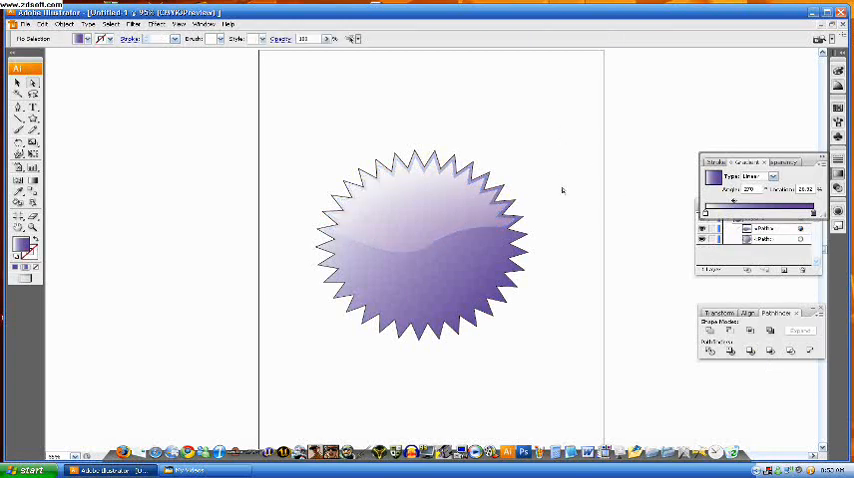
pyautogui.moveTo(563, 234)
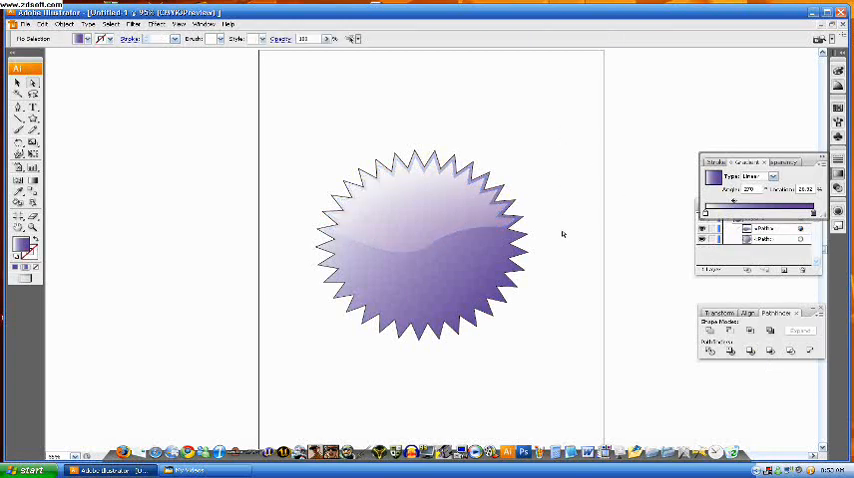